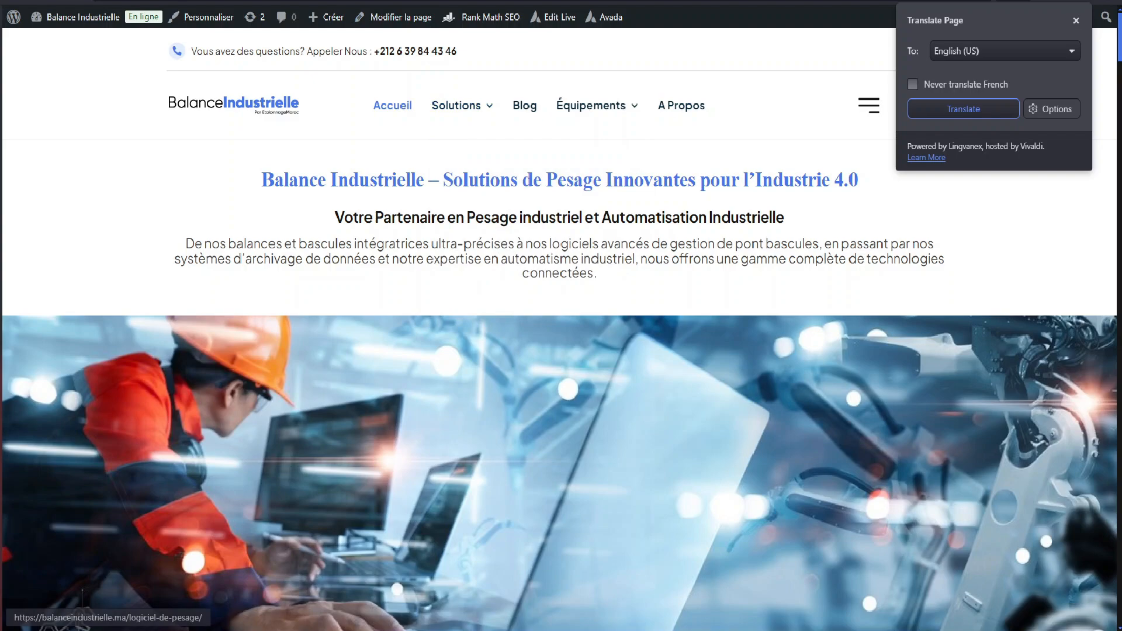
Upload and install woocommerce-quote-pro.zip, then activate the WooCommerce Quote Pro plugin
scroll("down", 3)
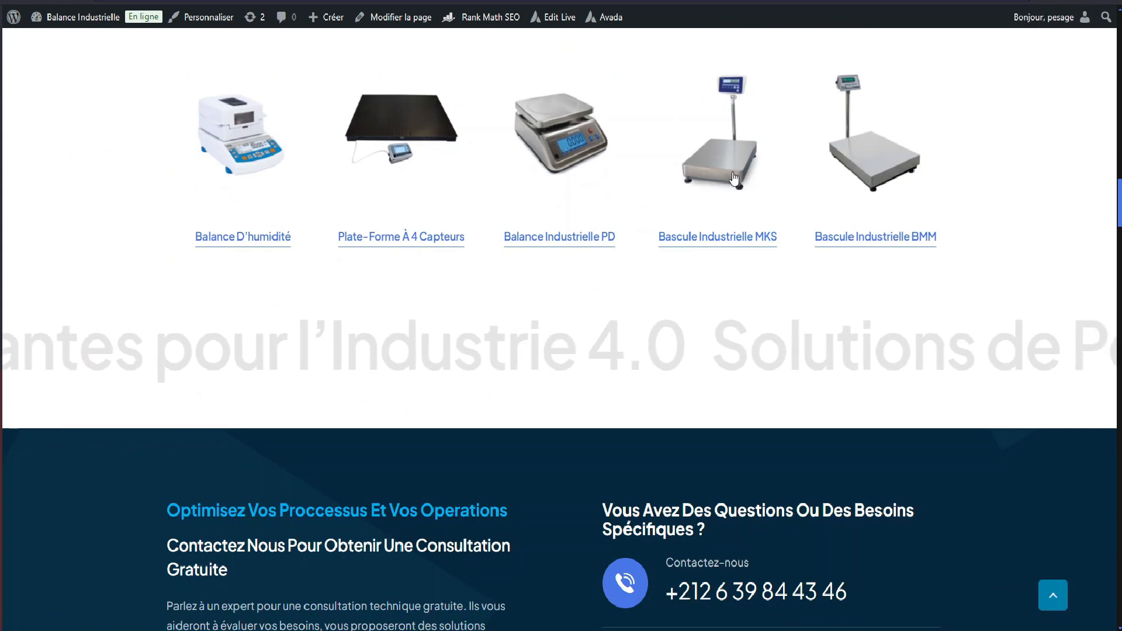
left_click(732, 168)
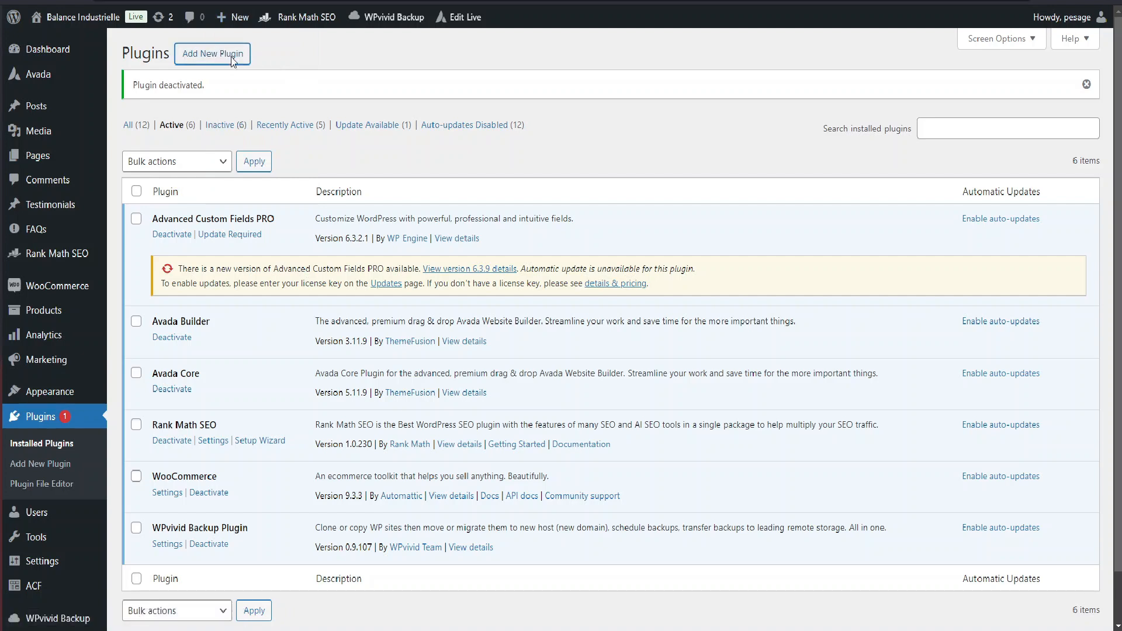
left_click(212, 53)
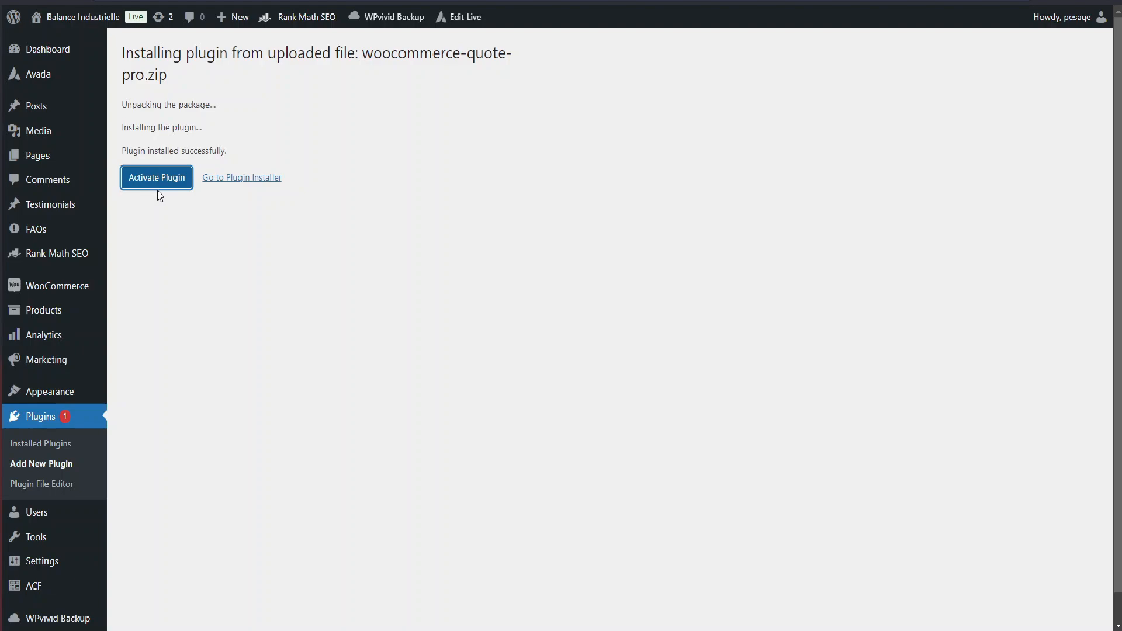
left_click(157, 177)
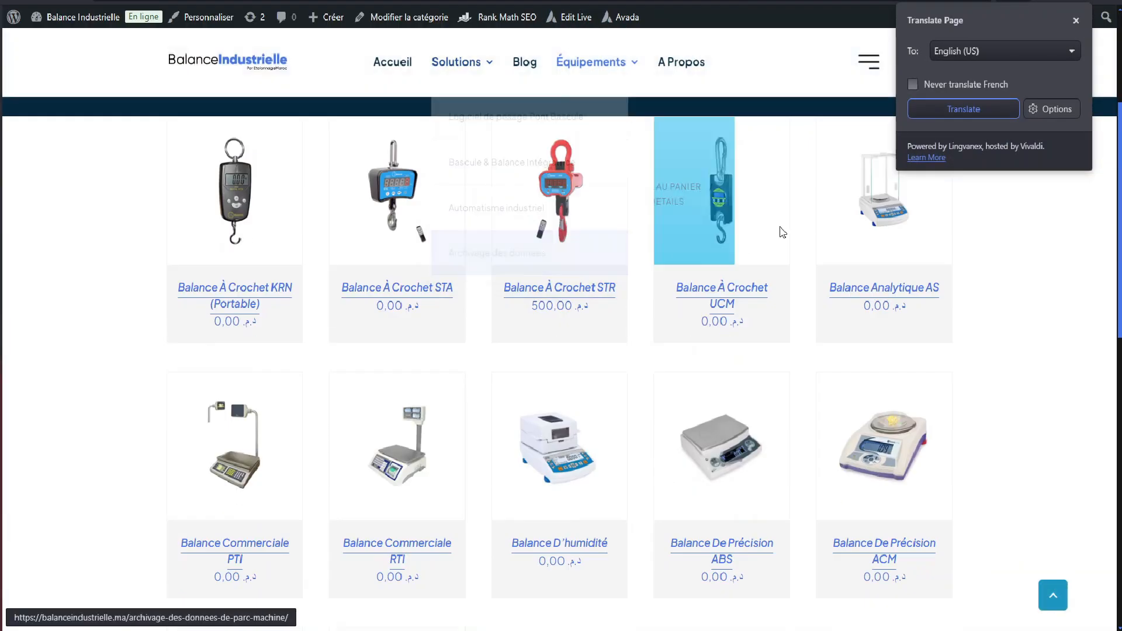
Add the Balance À Crochet UCM to the quote and review the three hook scales listed
left_click(722, 193)
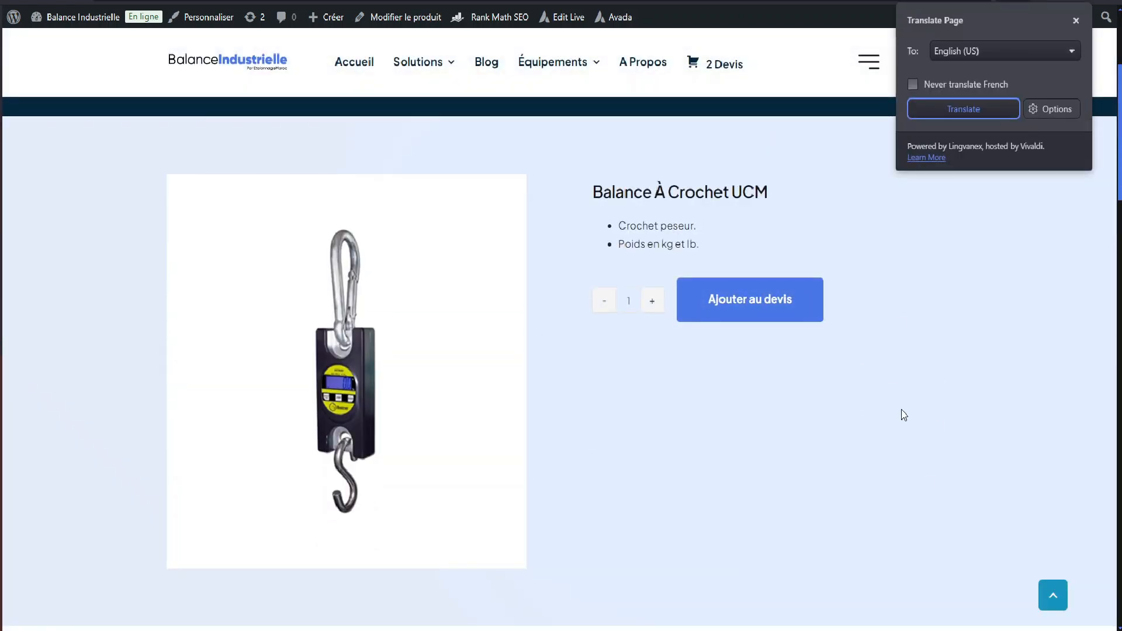
left_click(750, 300)
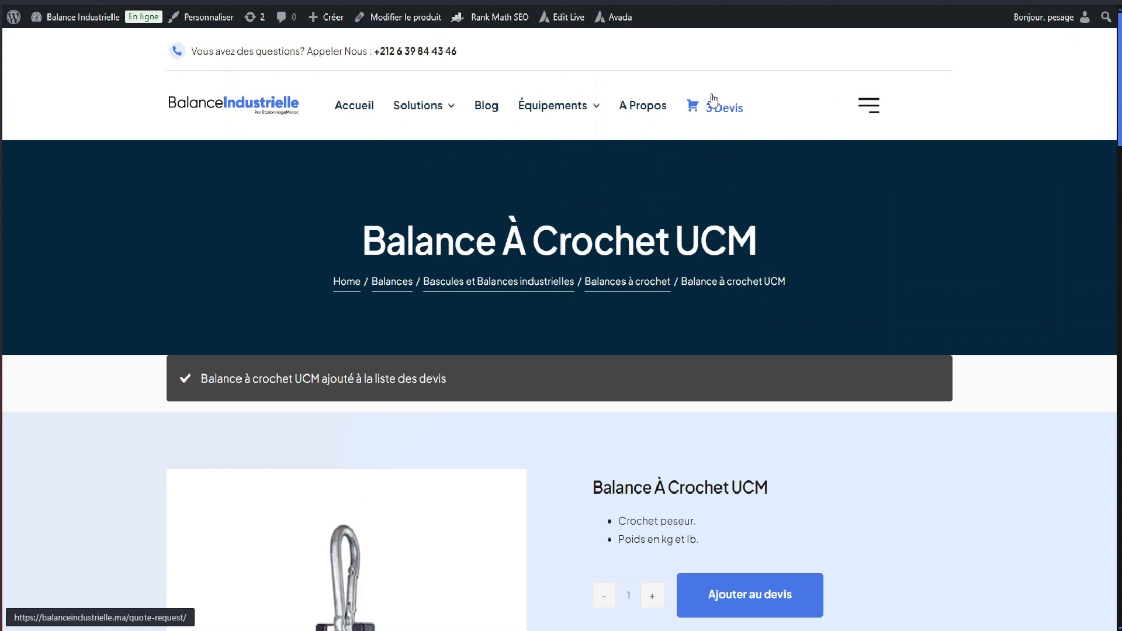
left_click(725, 106)
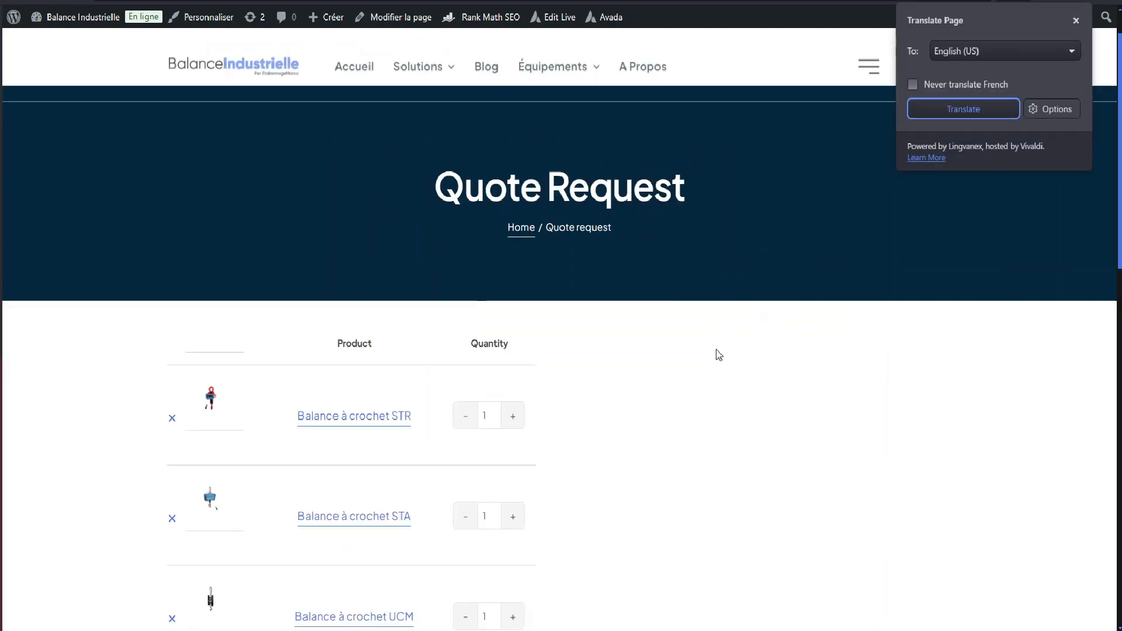
scroll("down", 3)
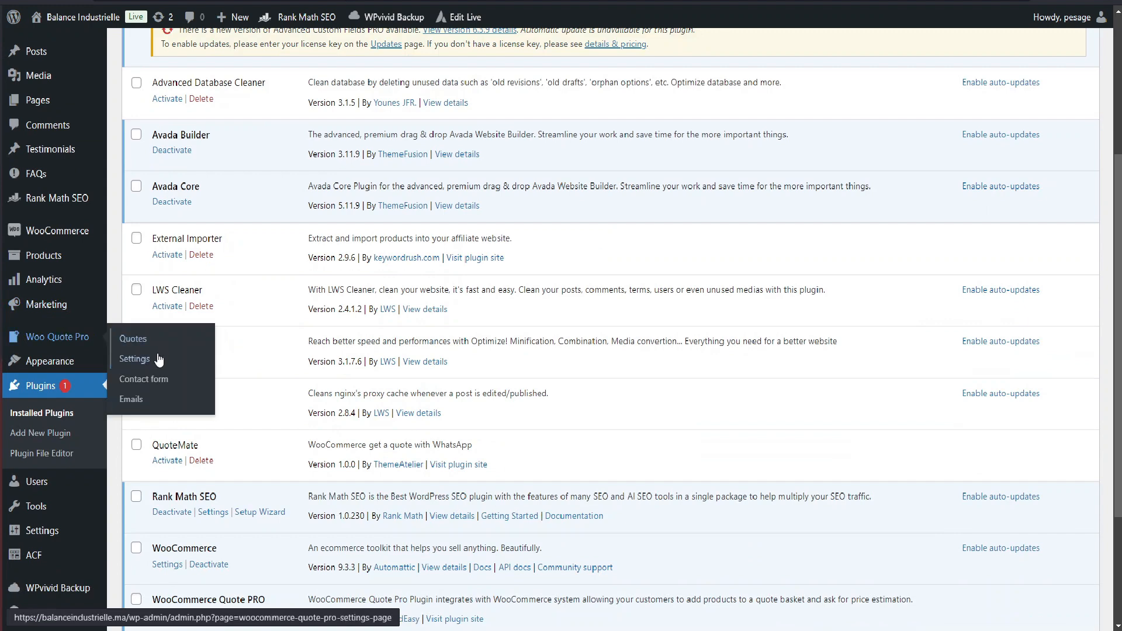
Set the Quote page layout to show the contact form beside the products table, then save
left_click(134, 359)
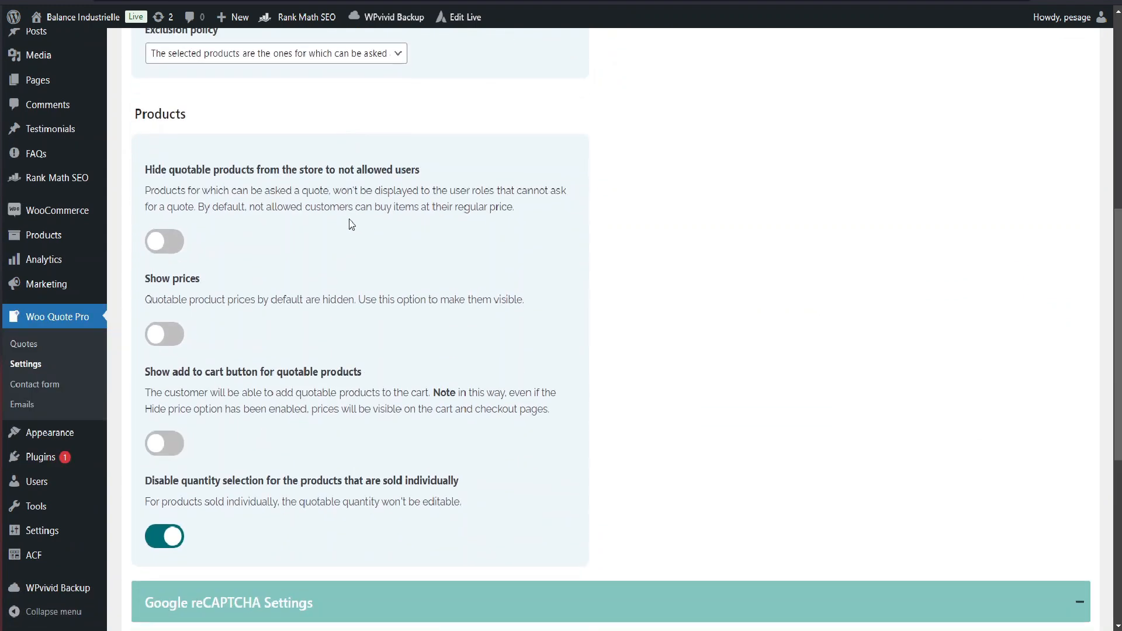
scroll("down", 3)
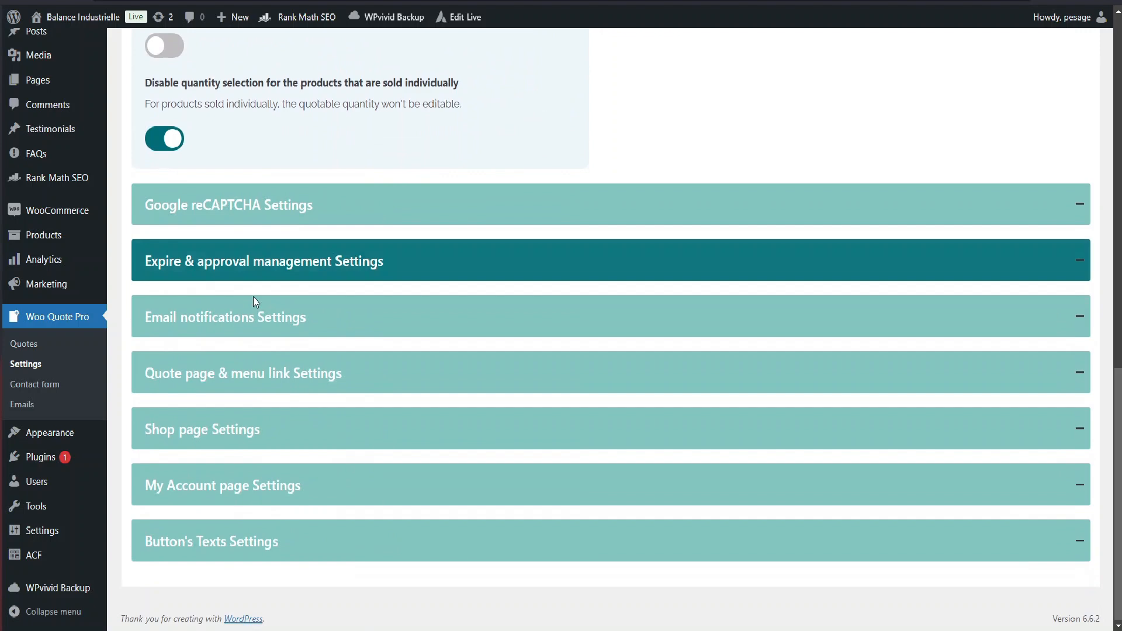
left_click(242, 373)
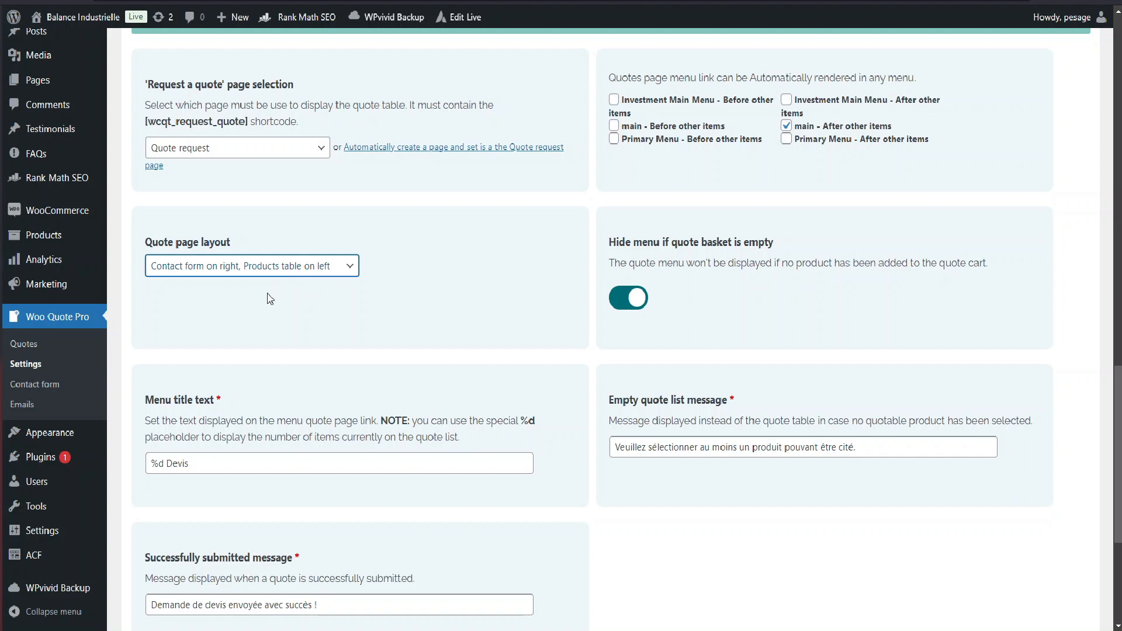
scroll("down", 3)
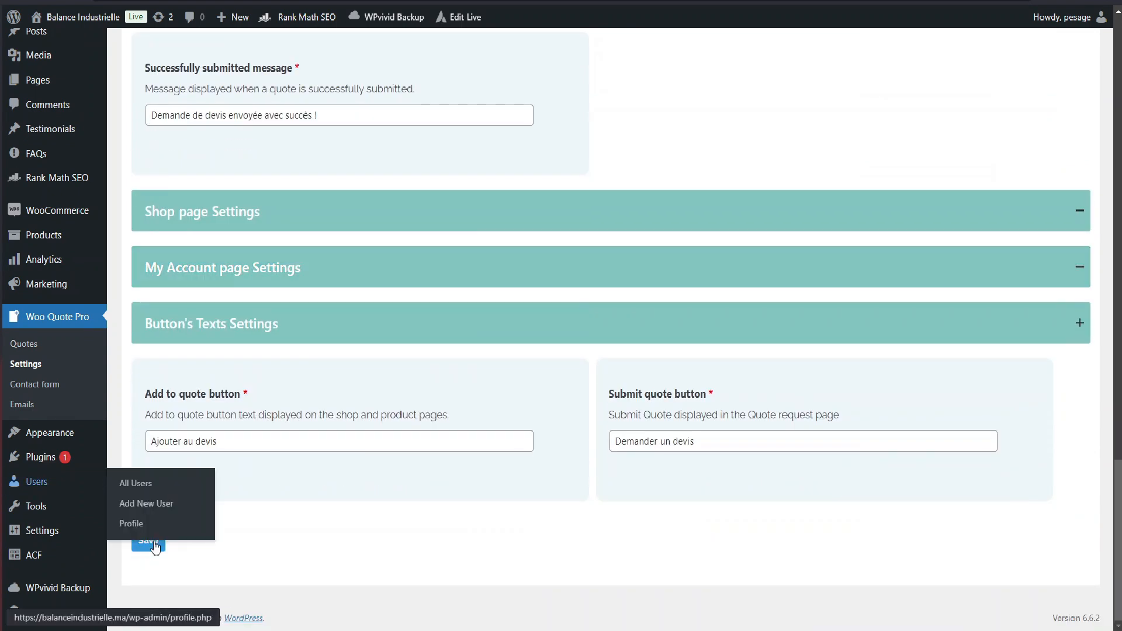
left_click(148, 541)
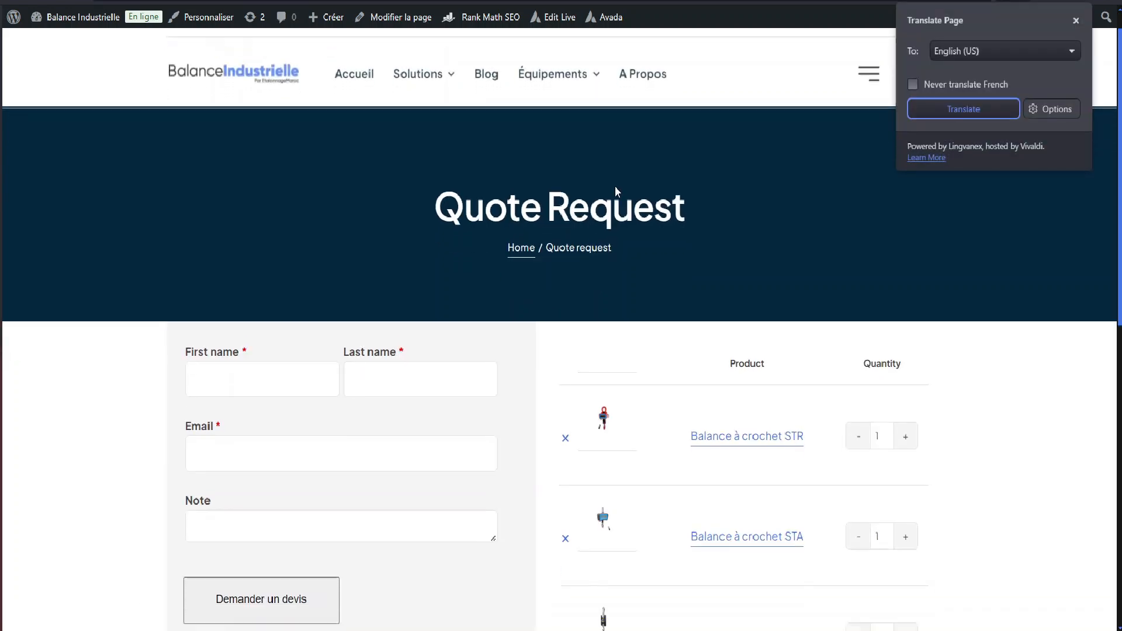
Scroll the Quote Request page to view the name, email and note contact fields
scroll("down", 3)
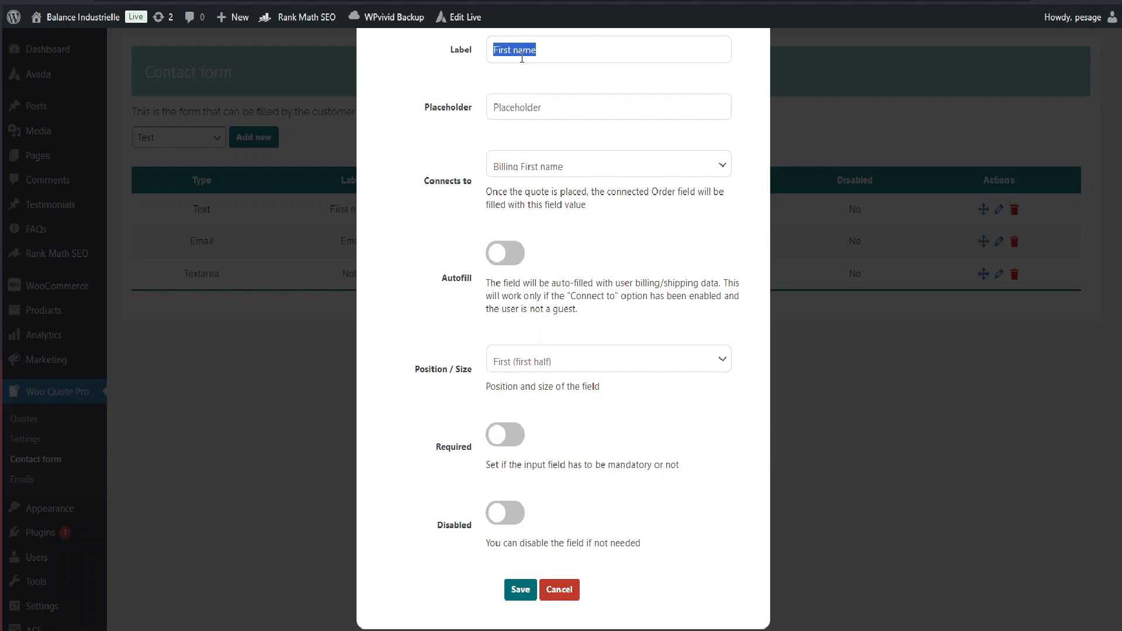
Rename the name field 'Nom & Prénom', add a required 'Téléphone' field linked to Billing Phone, and save Email
type("Nom & Prénom")
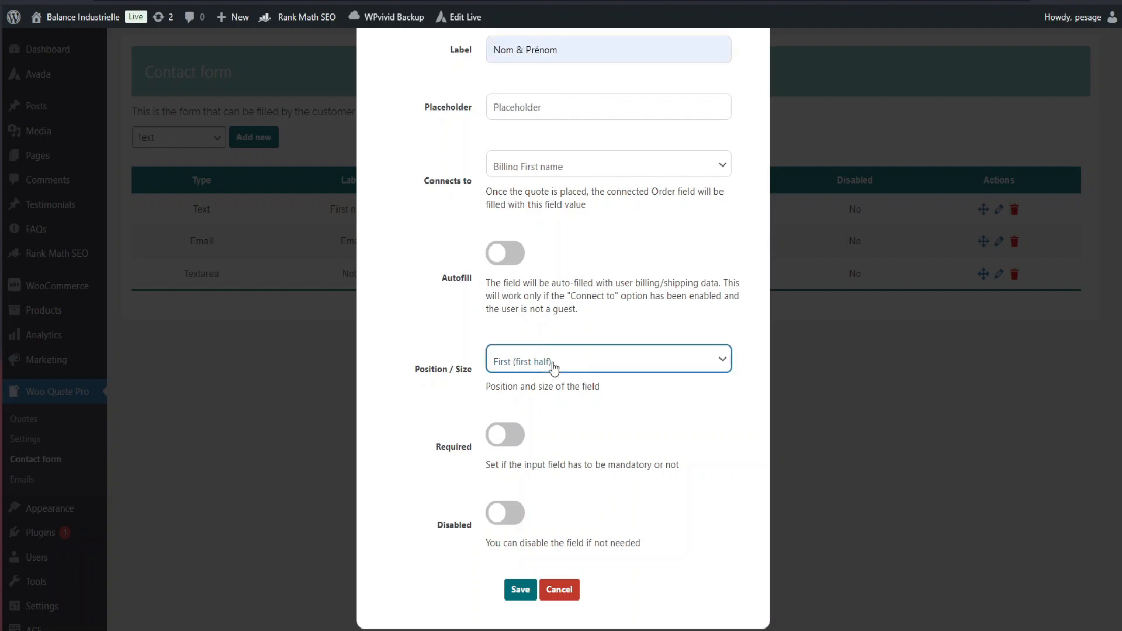
left_click(521, 590)
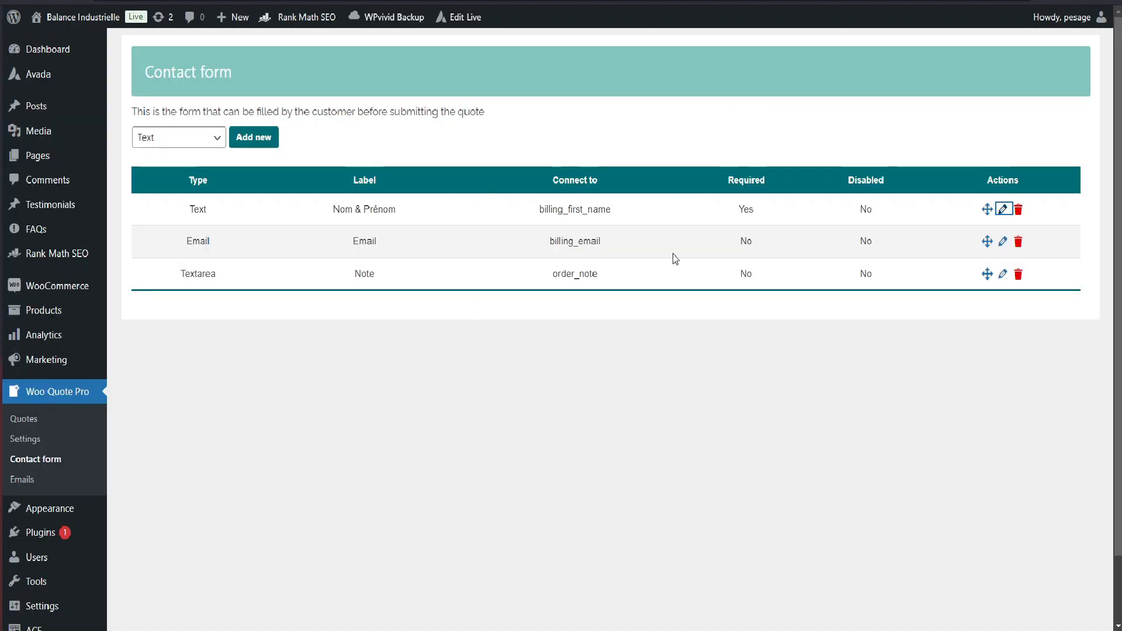
left_click(254, 137)
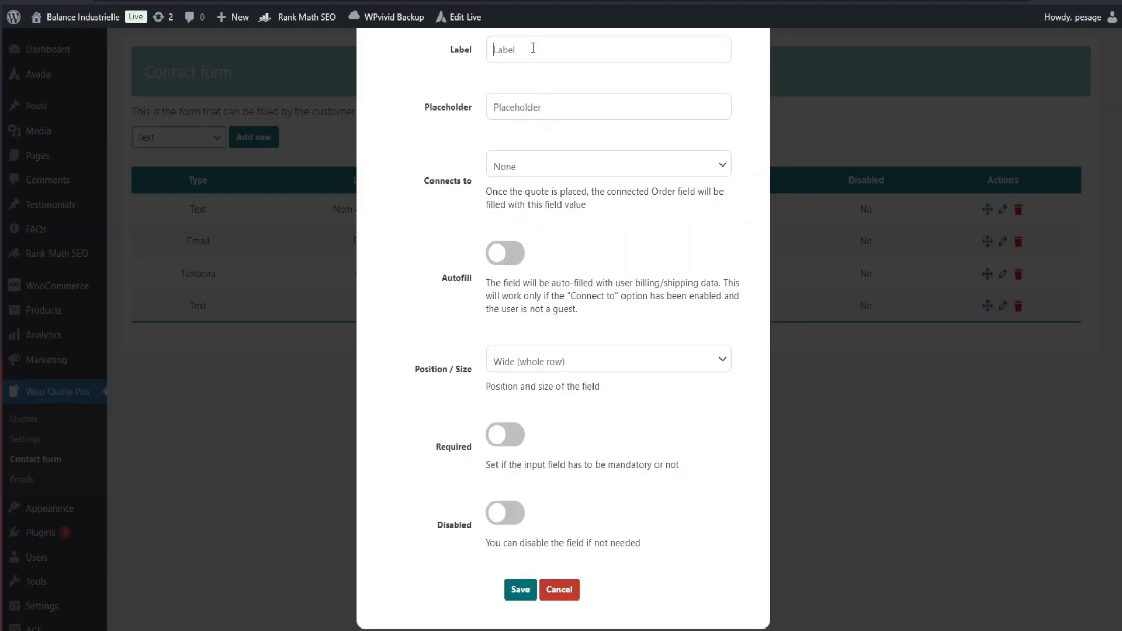
type("Téléphone")
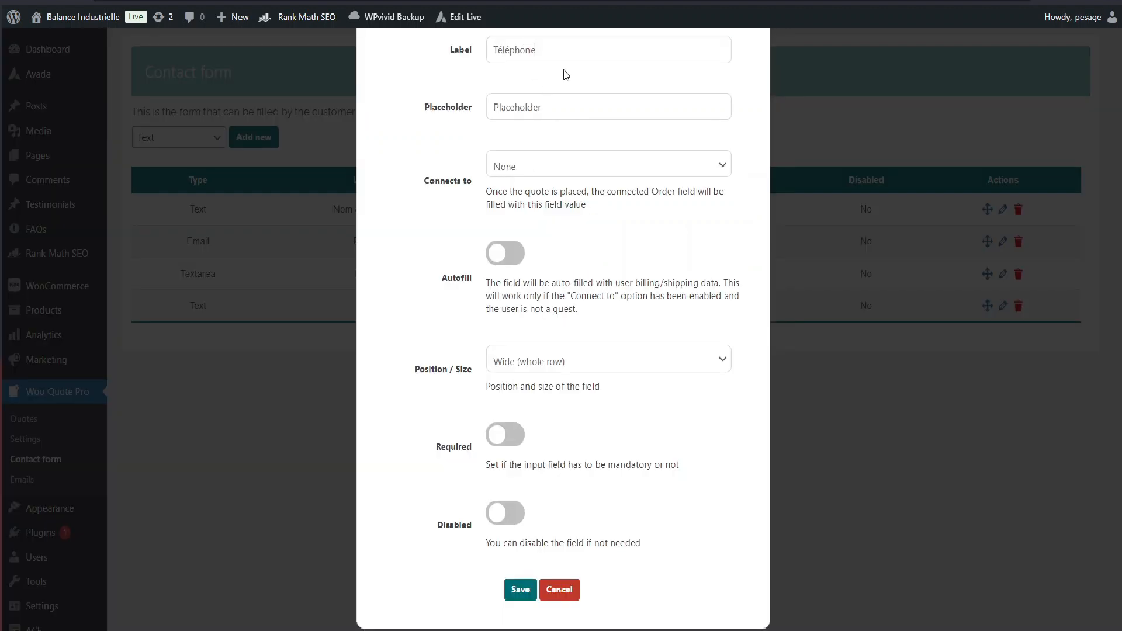
left_click(521, 590)
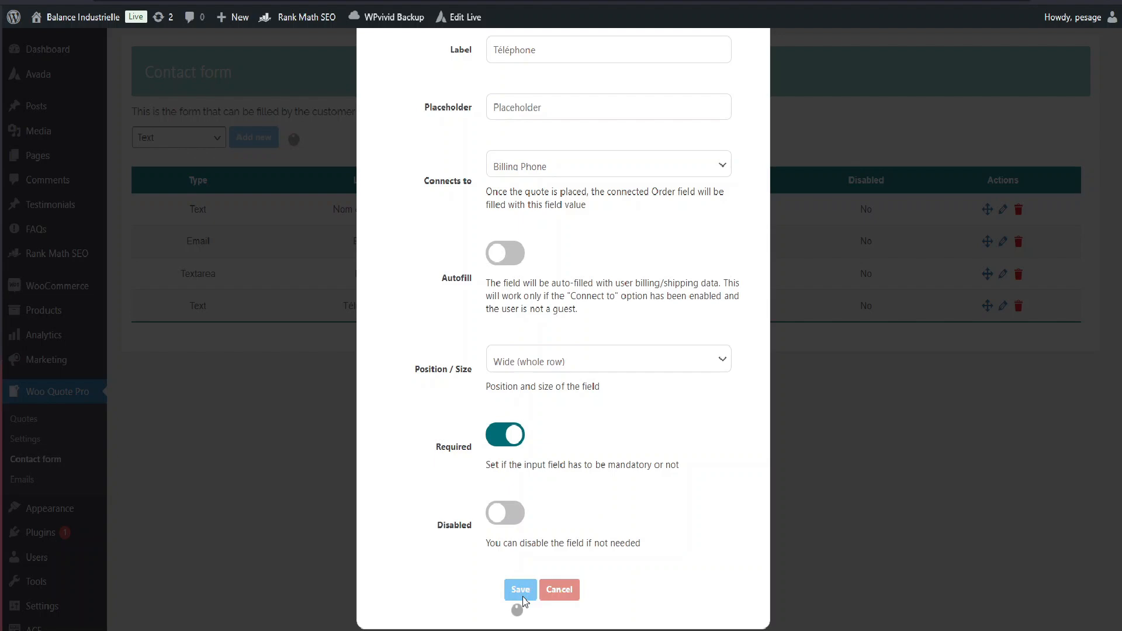
left_click(521, 590)
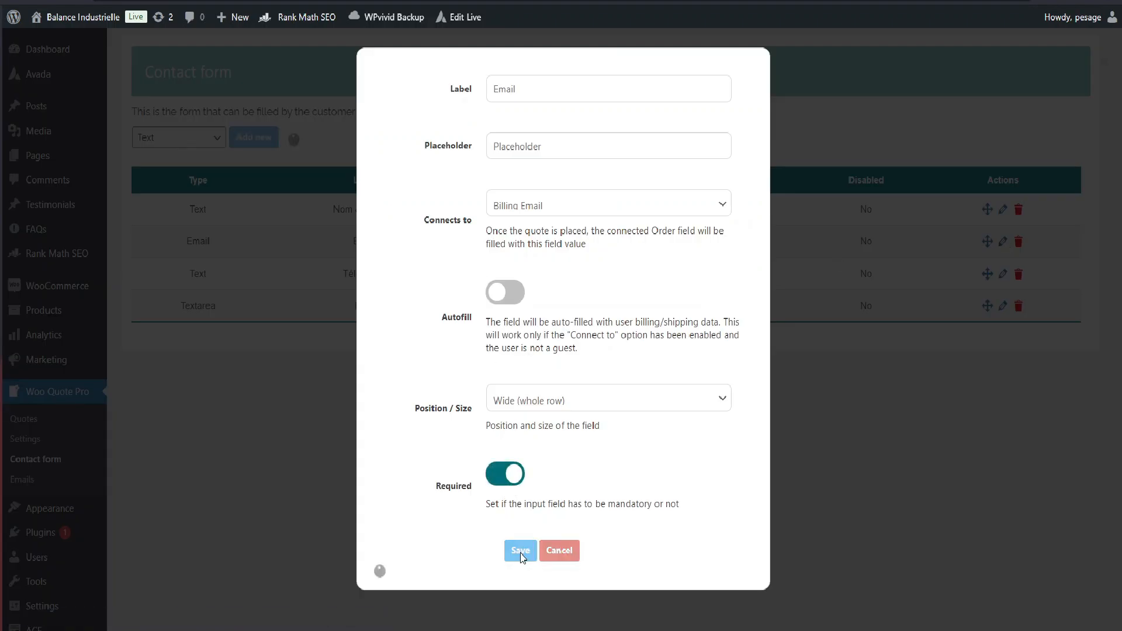
left_click(520, 551)
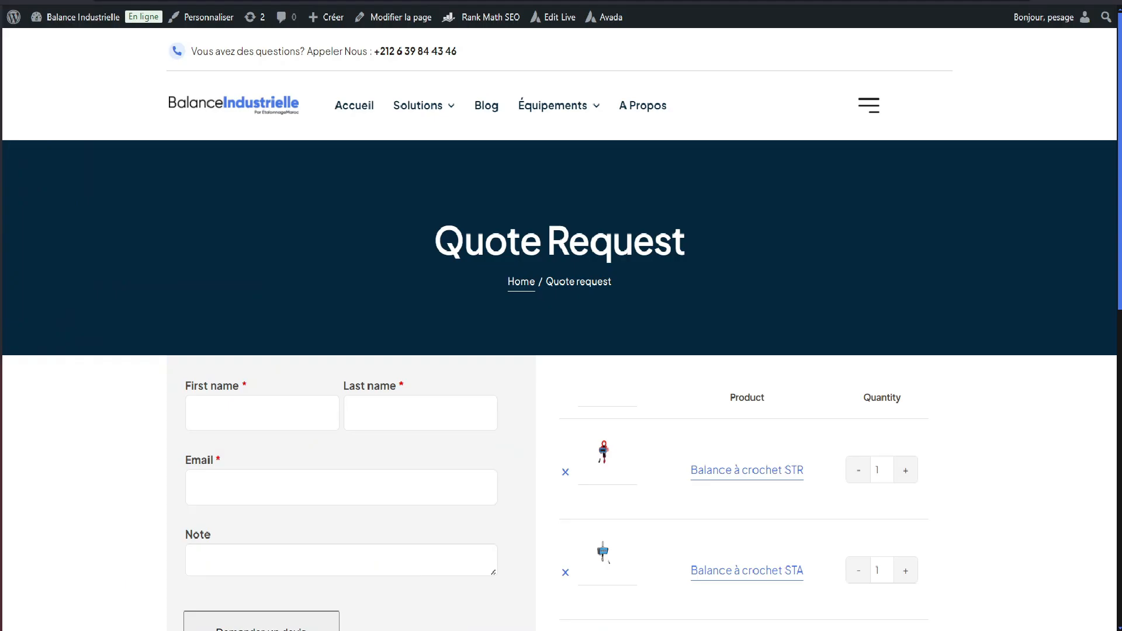
scroll("down", 3)
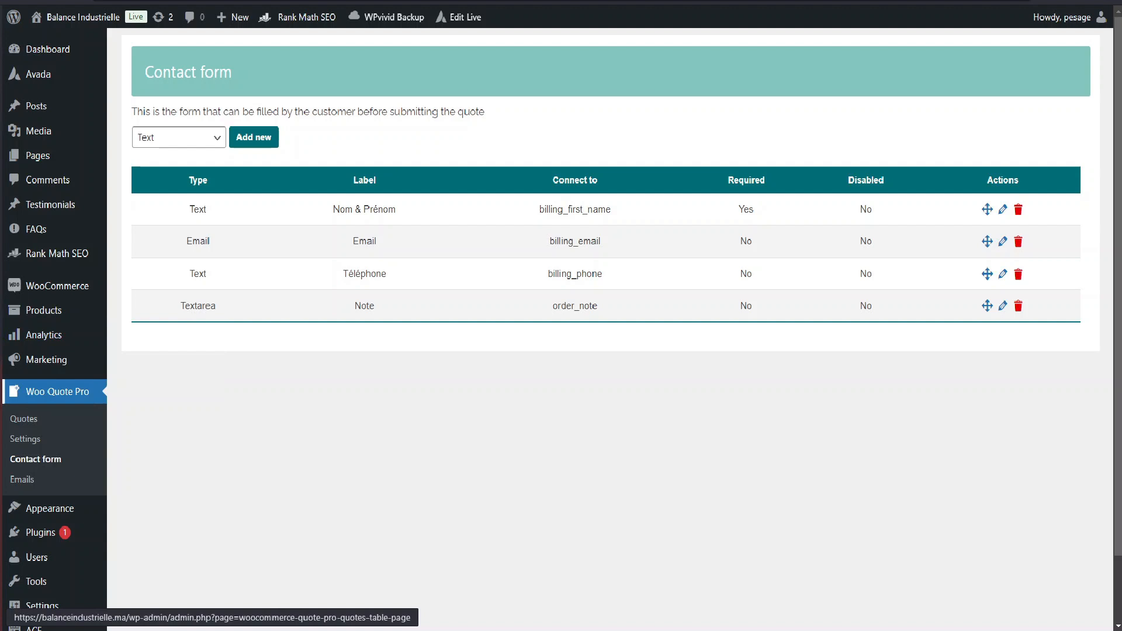
Price quote #17617 with the STA scale at 1200 and UCM at 112, then send details to the customer
left_click(23, 419)
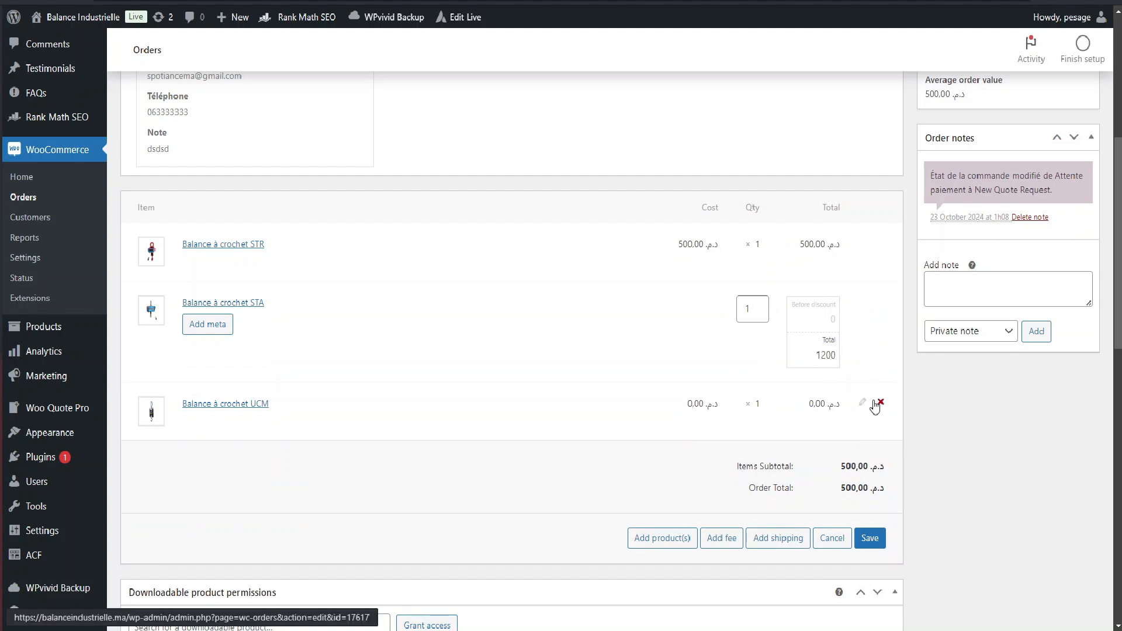
left_click(862, 402)
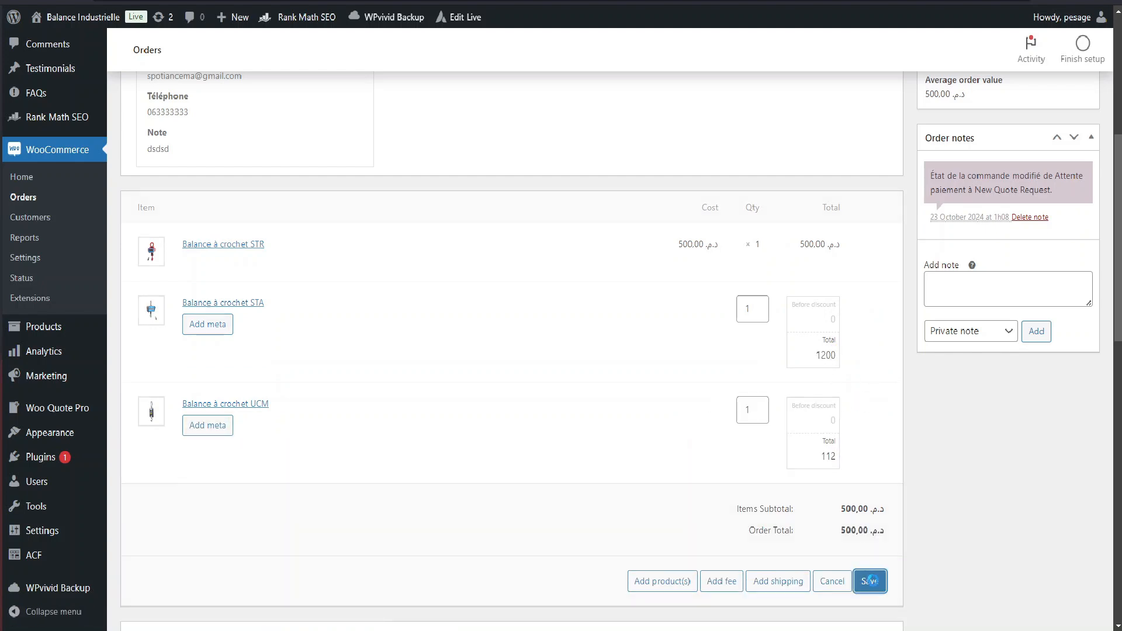
left_click(870, 582)
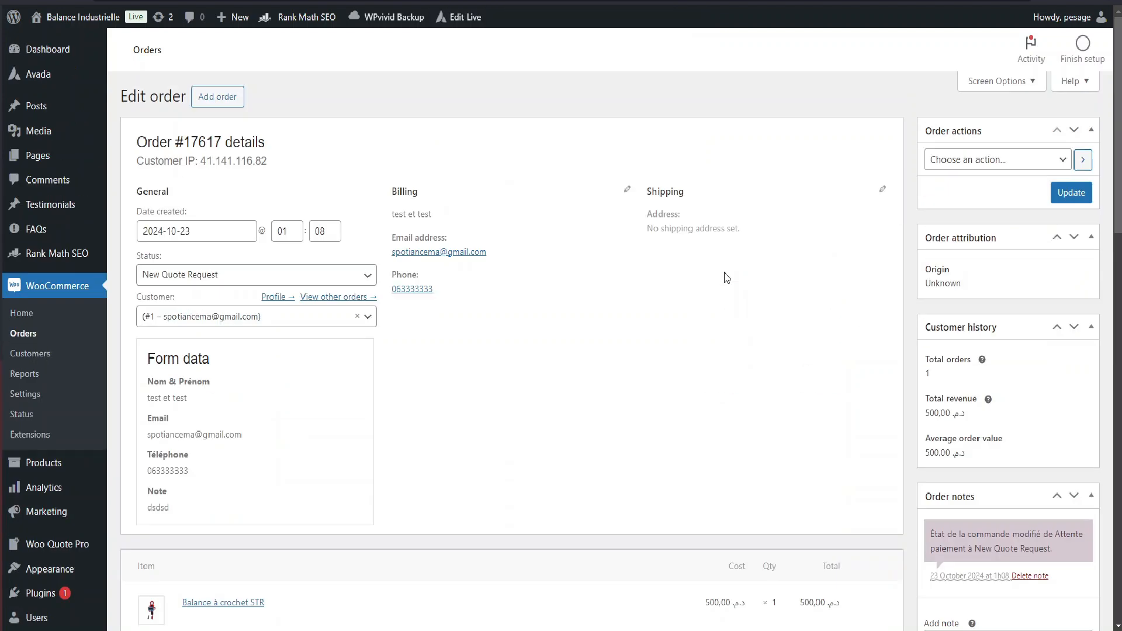
left_click(998, 159)
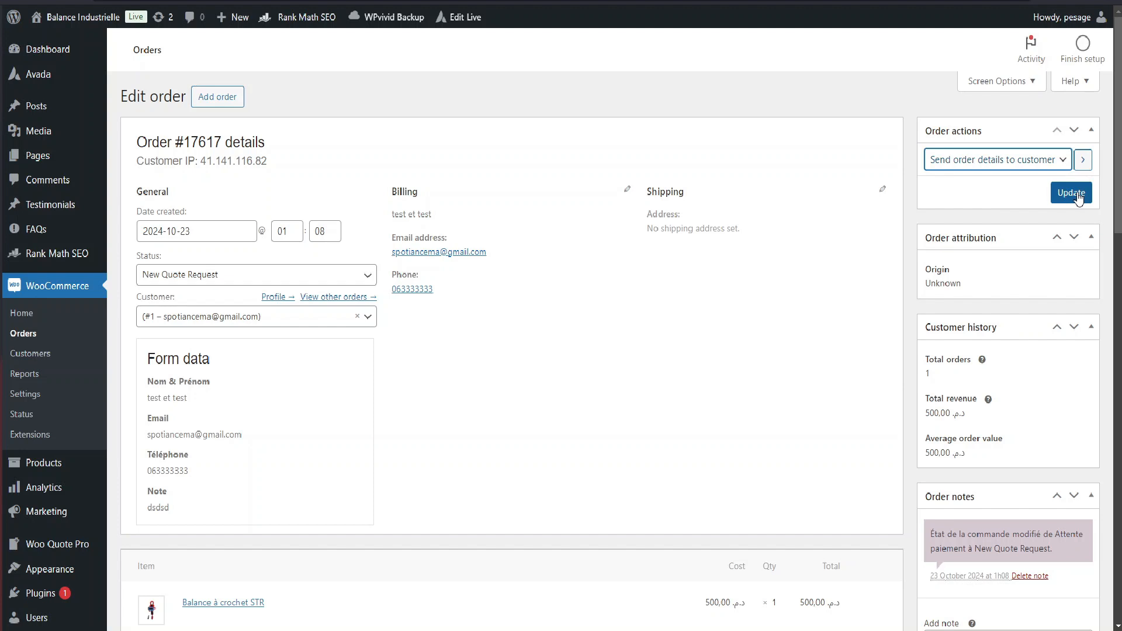
left_click(1071, 193)
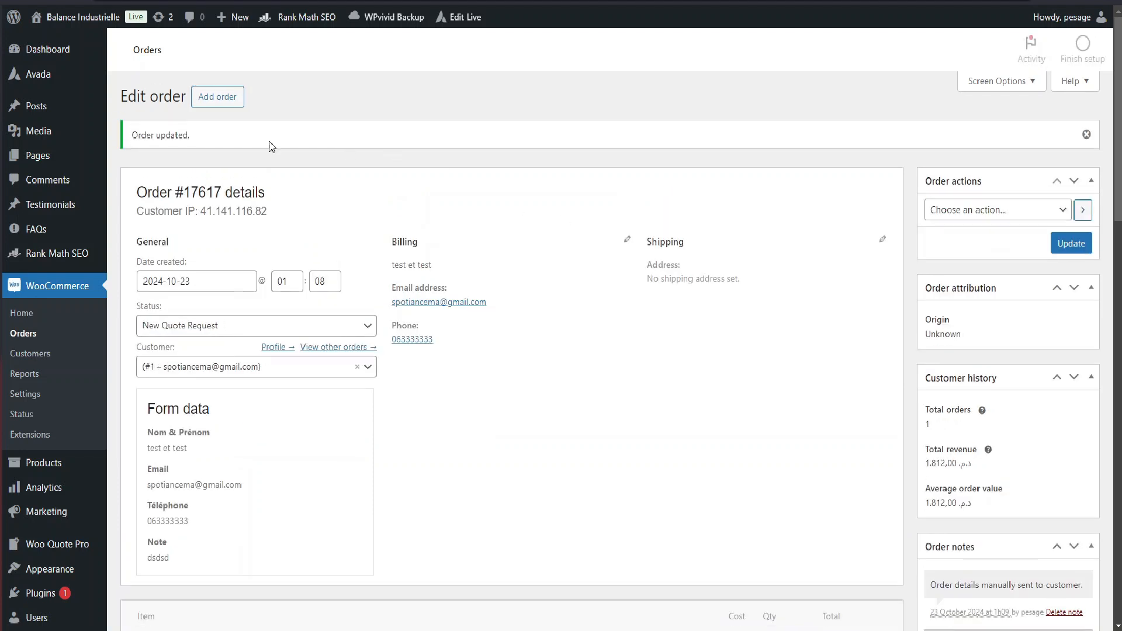